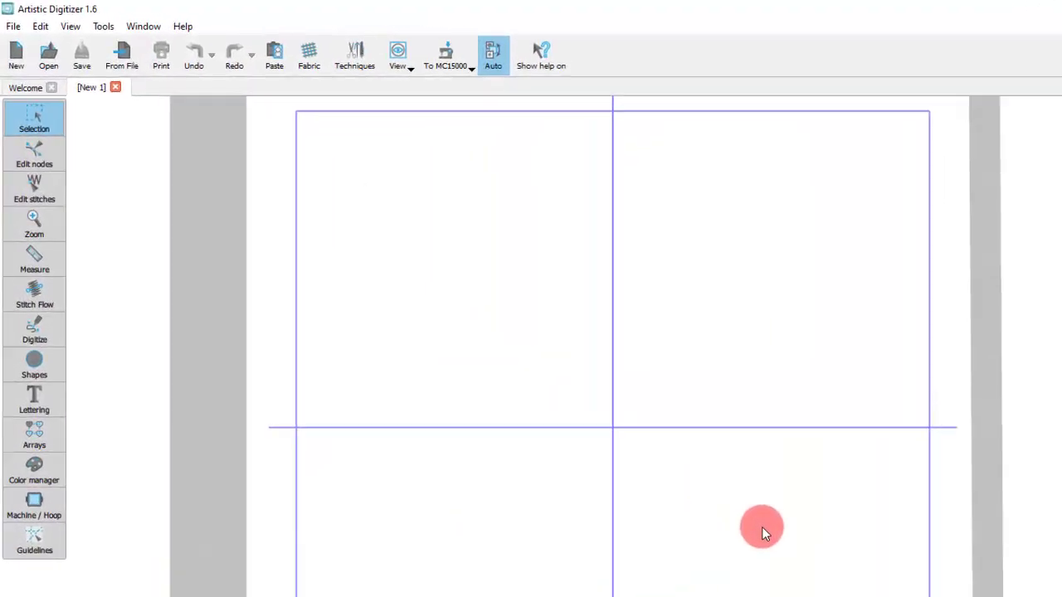
Step: Reveal the Digitize flyout listing Outline shape, Freehand shape and Magic wand over the empty hoop
{"action": "left_click", "coordinate": [36, 343]}
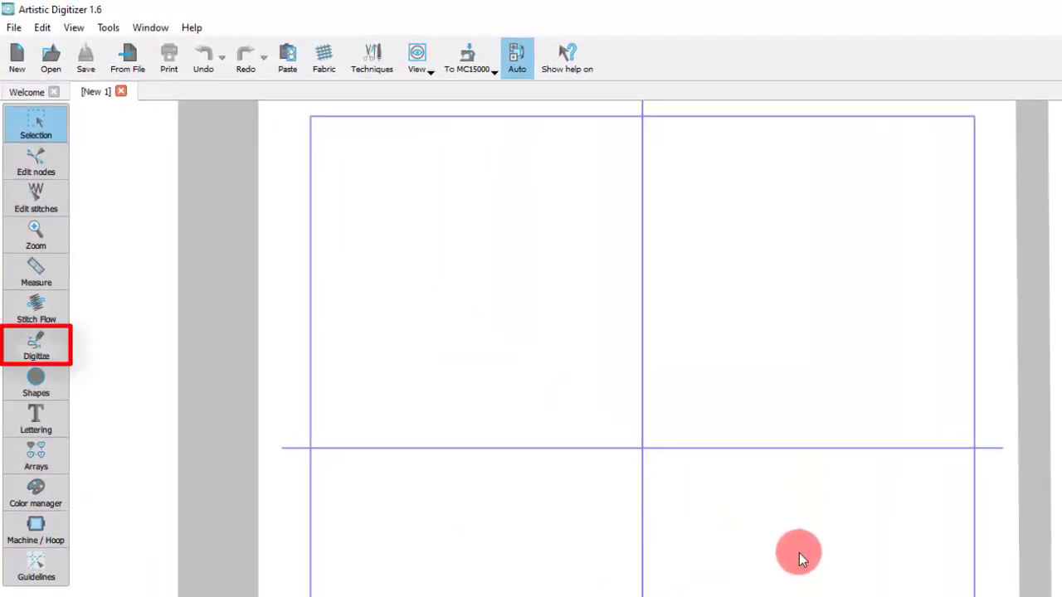
{"action": "mouse_move", "coordinate": [740, 534]}
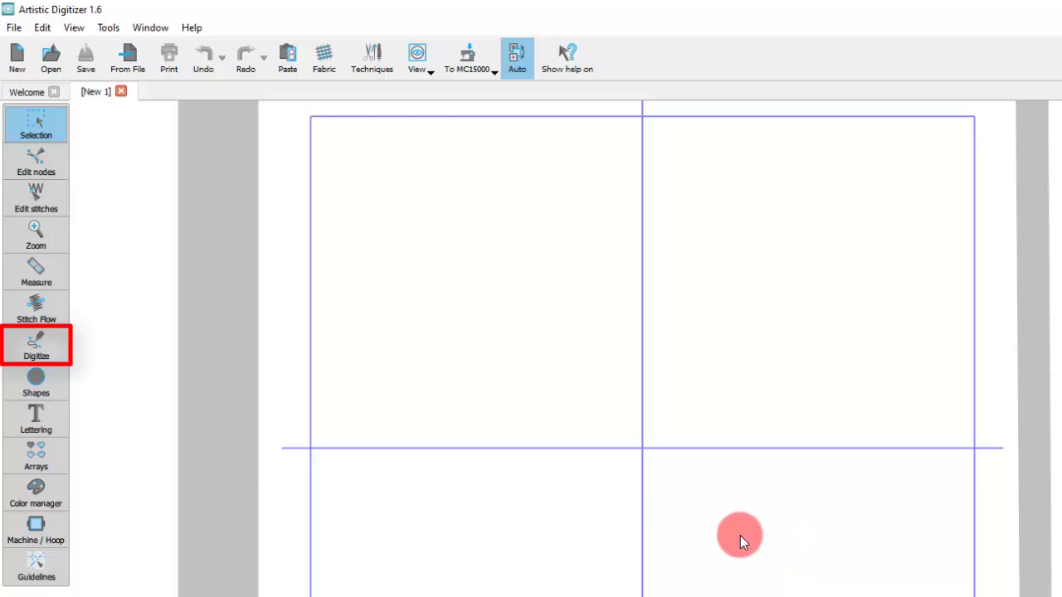
{"action": "left_click", "coordinate": [37, 343]}
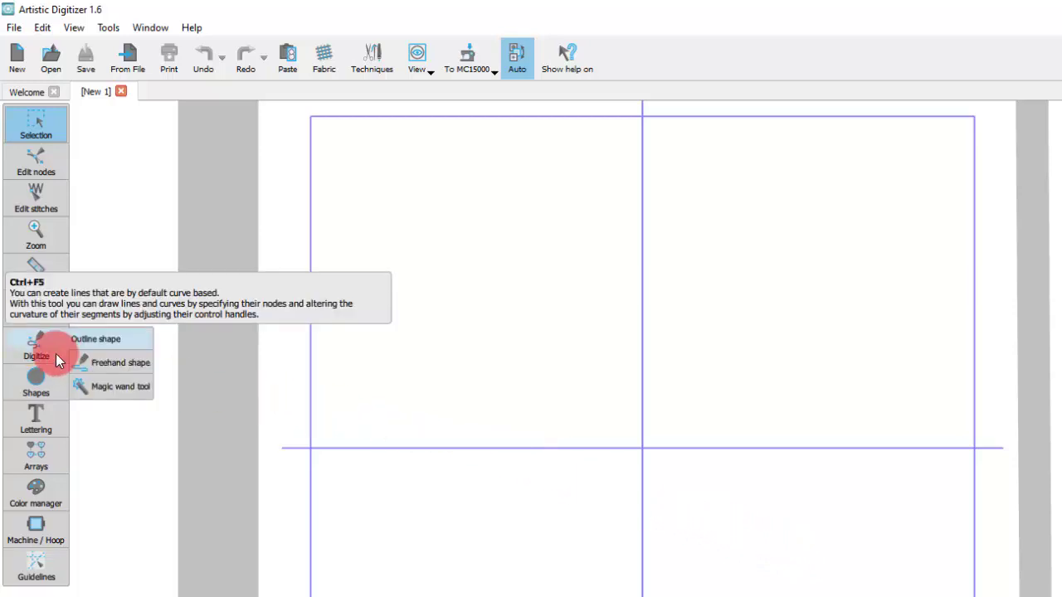
{"action": "mouse_move", "coordinate": [120, 374]}
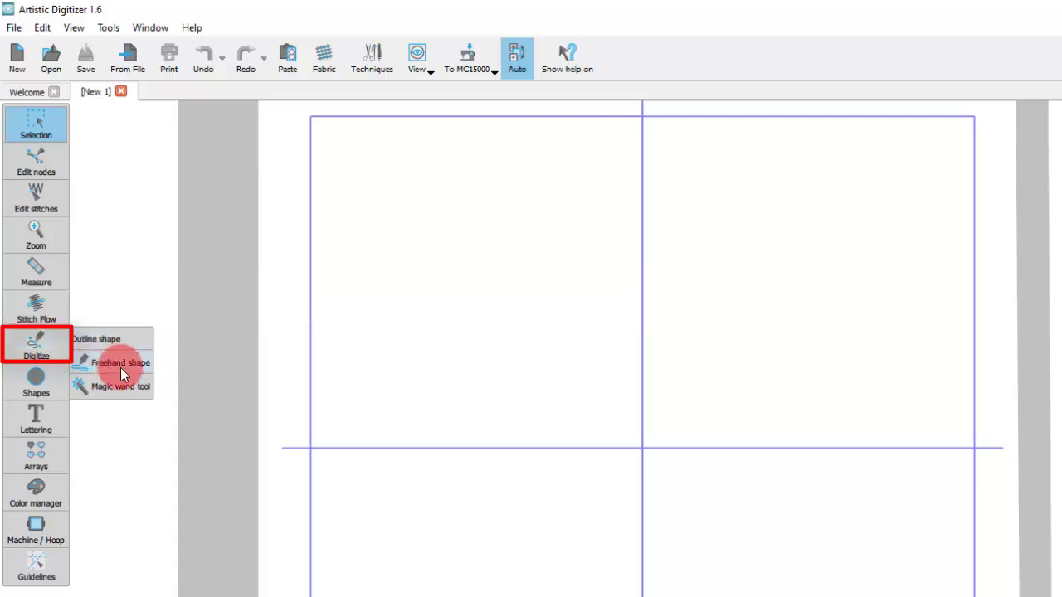
{"action": "mouse_move", "coordinate": [119, 387]}
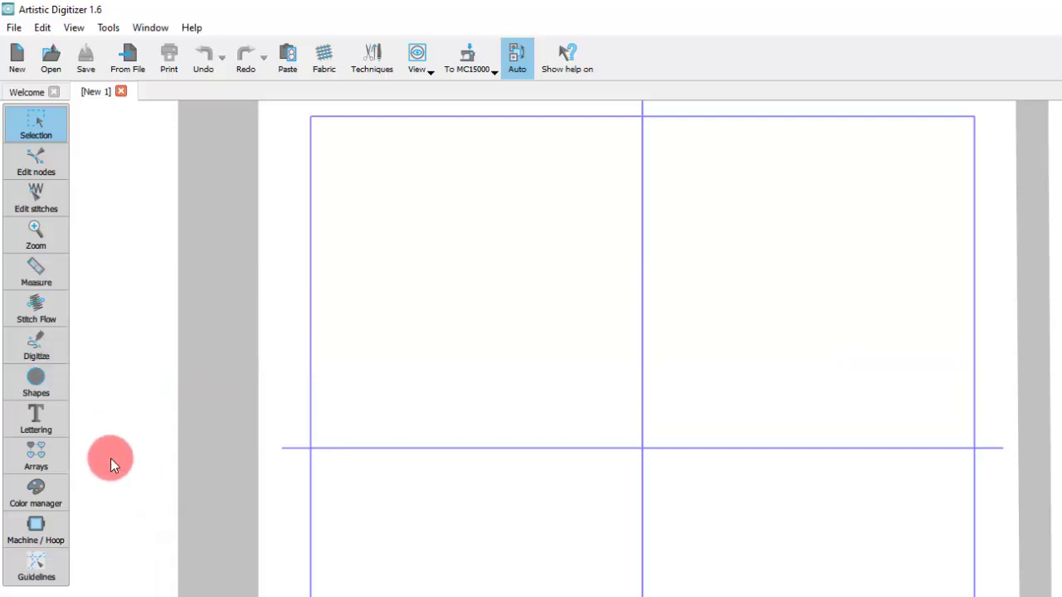
{"action": "left_click", "coordinate": [37, 342]}
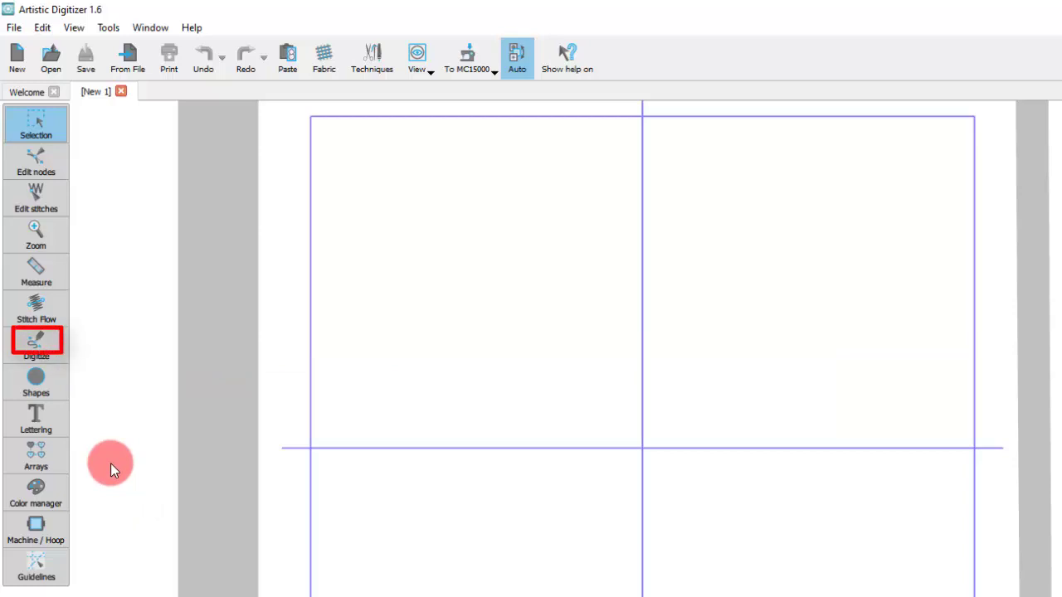
{"action": "mouse_move", "coordinate": [90, 445]}
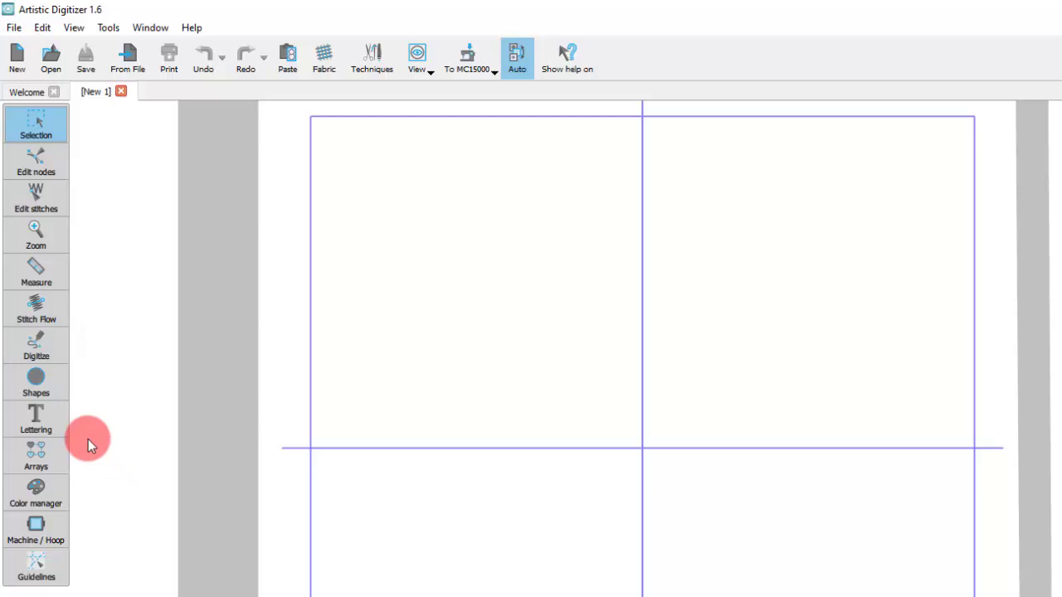
{"action": "left_click", "coordinate": [37, 343]}
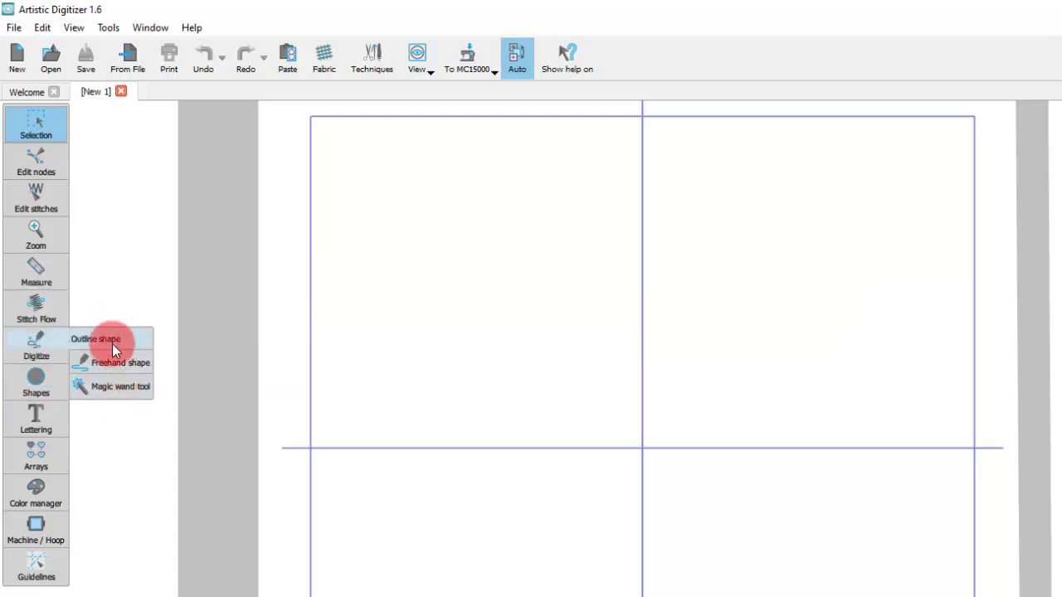
{"action": "mouse_move", "coordinate": [112, 362]}
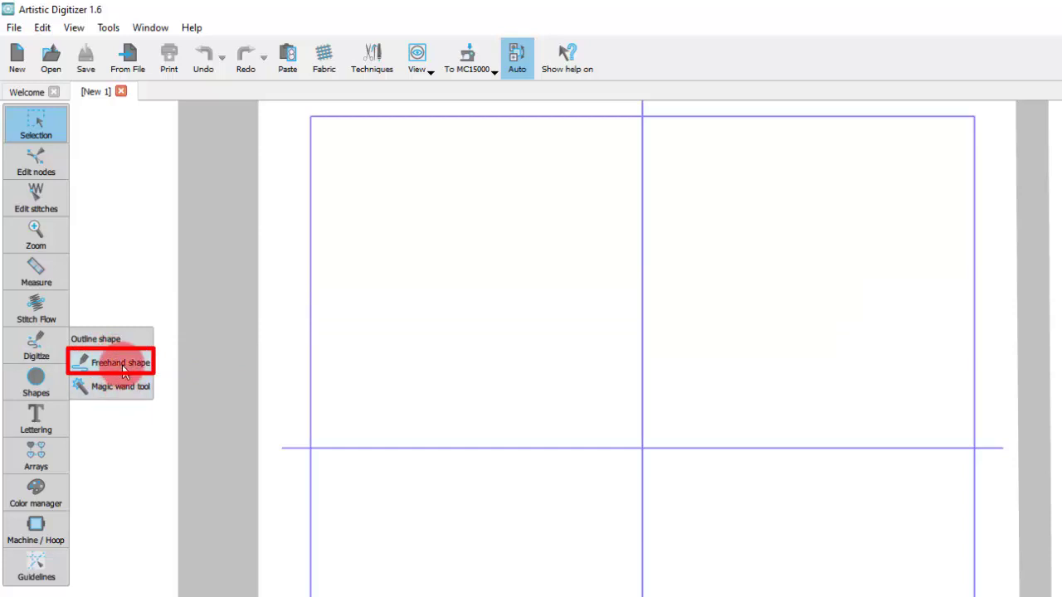
Step: Draw a freehand branch figure of several curved strokes in the upper-left quarter of the hoop
{"action": "left_click", "coordinate": [120, 362]}
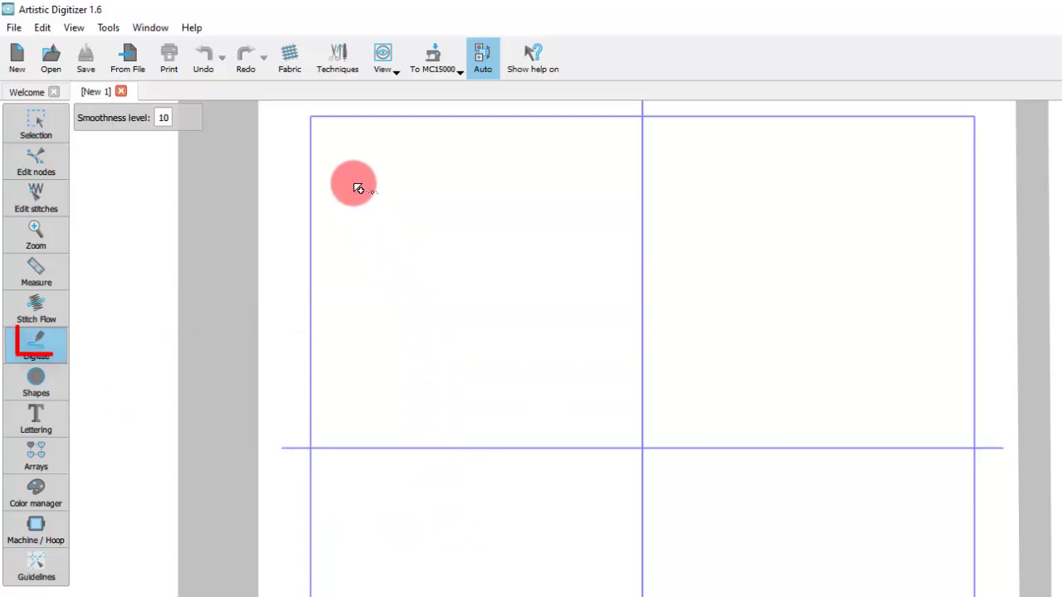
{"action": "left_click", "coordinate": [37, 343]}
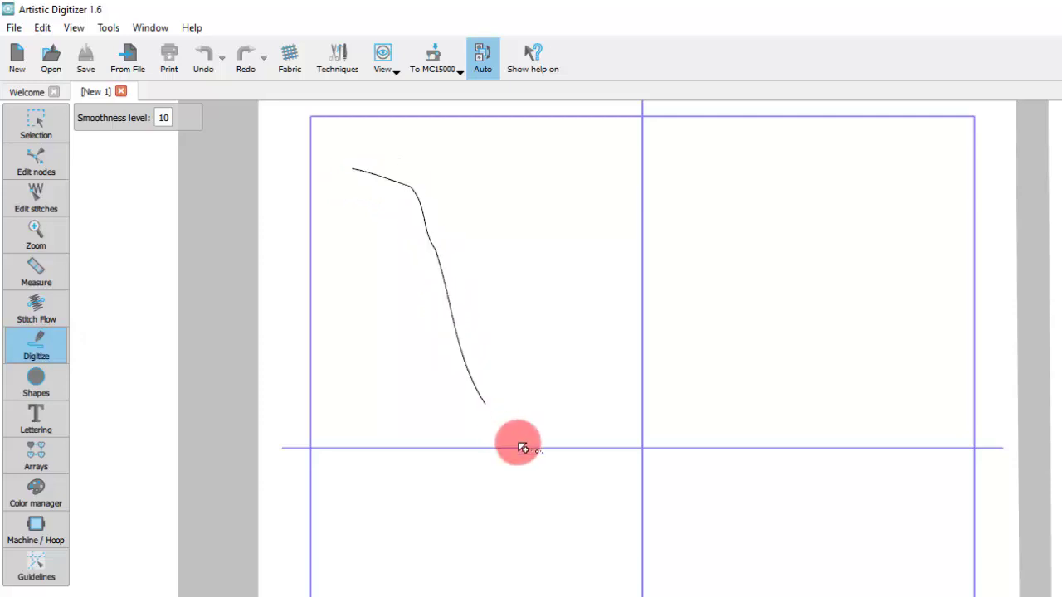
{"action": "left_click", "coordinate": [481, 176]}
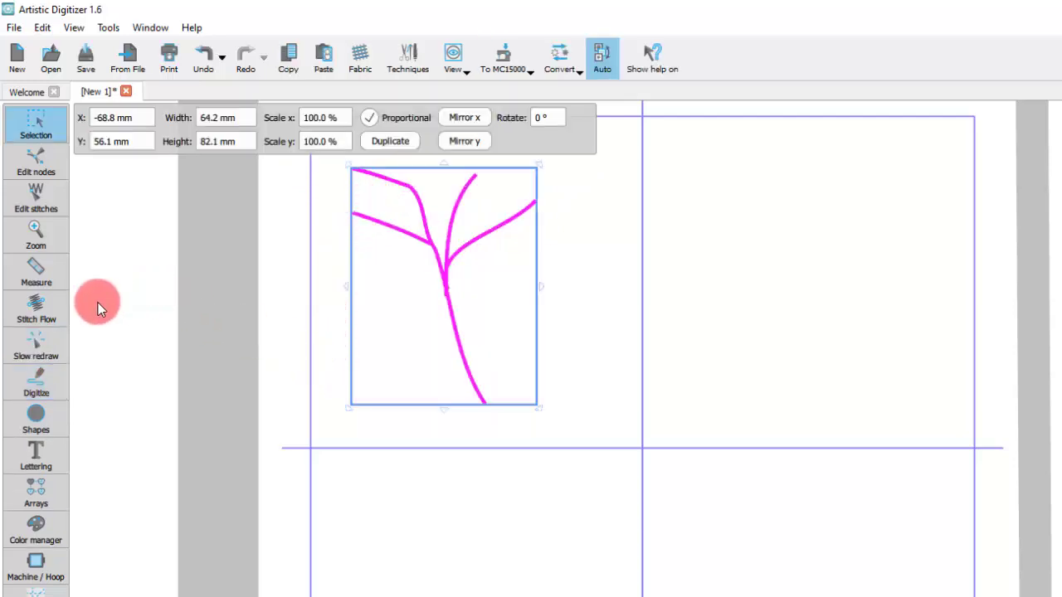
Step: Digitize a closed grey-filled rounded outline shape with curved segments beside the branches
{"action": "left_click", "coordinate": [36, 381]}
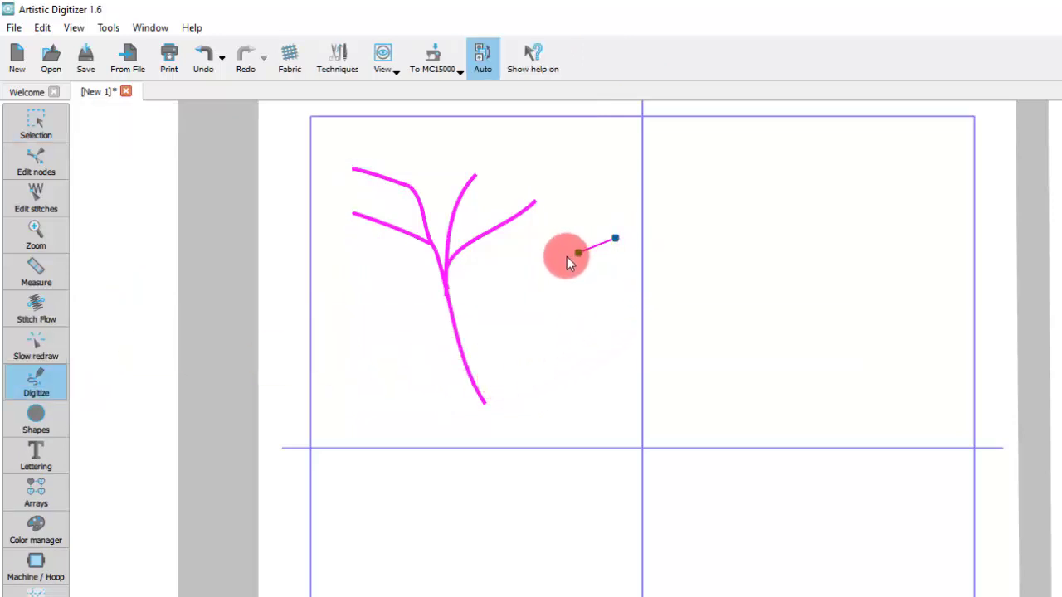
{"action": "left_click", "coordinate": [568, 415]}
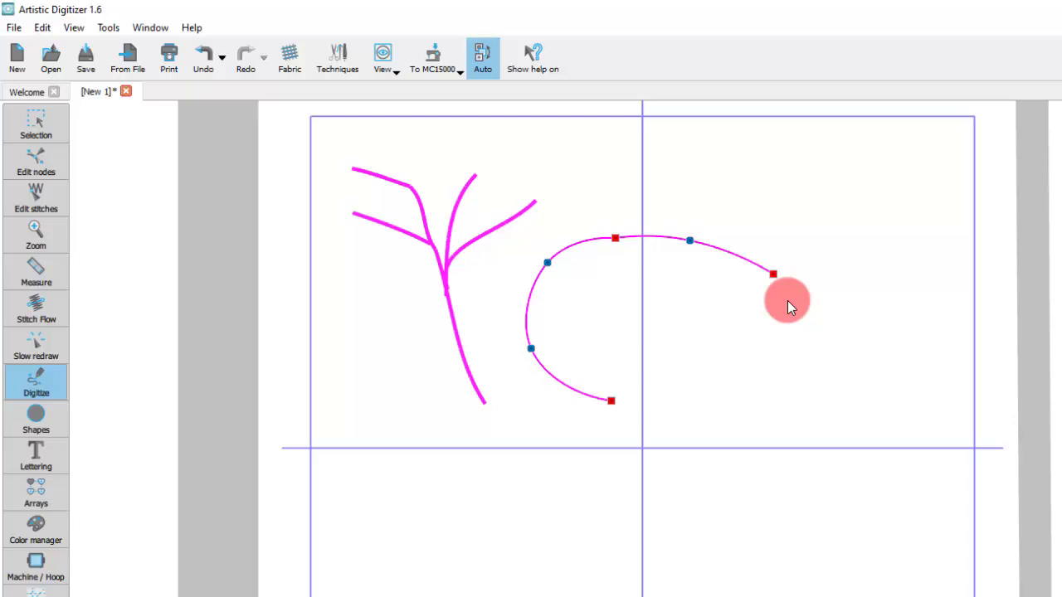
{"action": "left_click_drag", "start_coordinate": [773, 274], "coordinate": [726, 340]}
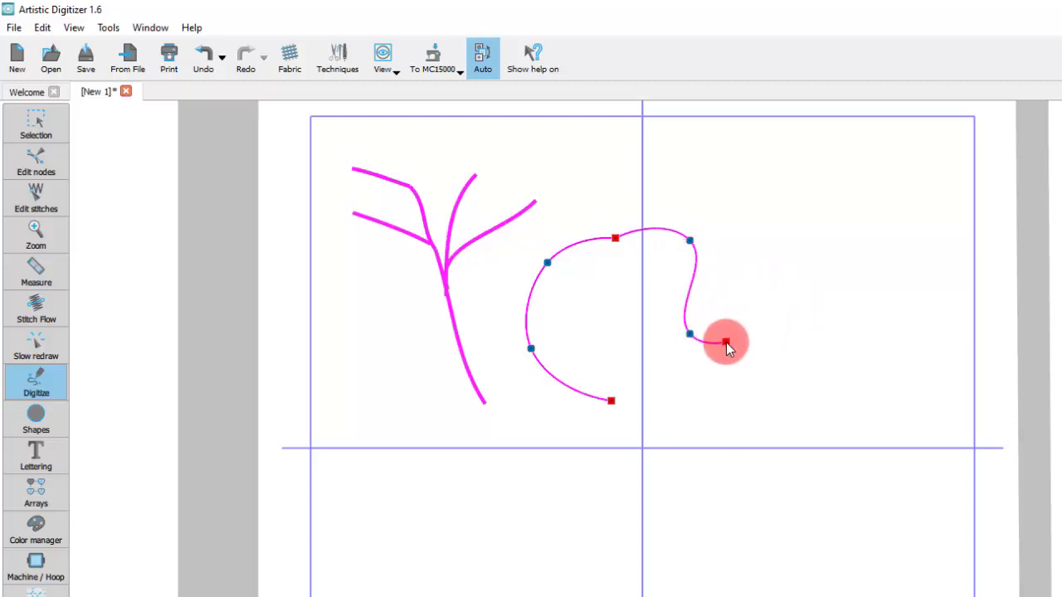
{"action": "left_click_drag", "start_coordinate": [727, 342], "coordinate": [612, 403]}
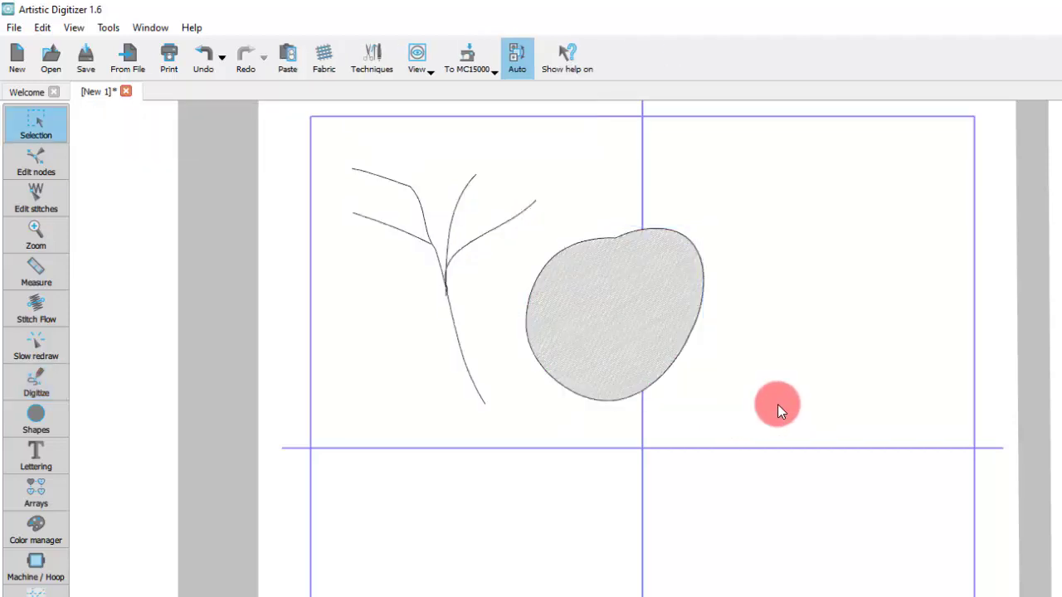
{"action": "mouse_move", "coordinate": [765, 397]}
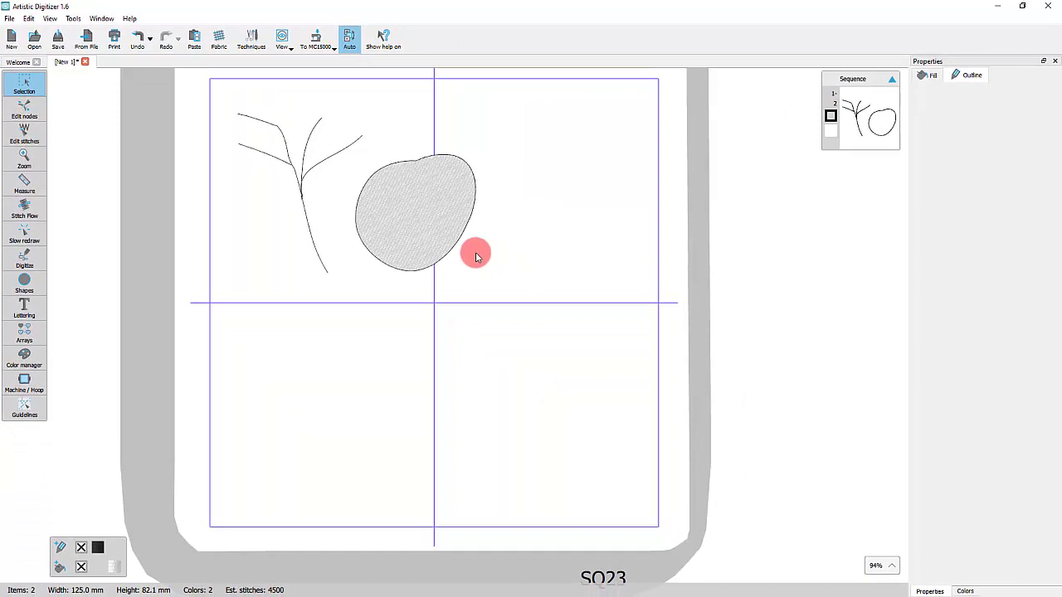
Step: Bring up the Options settings window from the Tools menu
{"action": "left_click", "coordinate": [73, 18]}
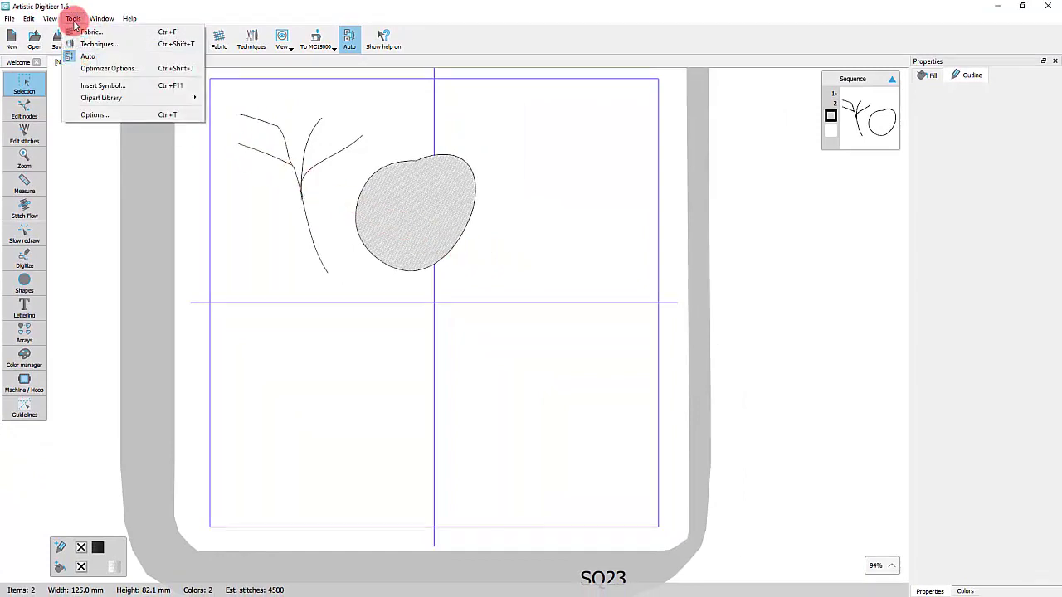
{"action": "mouse_move", "coordinate": [92, 114]}
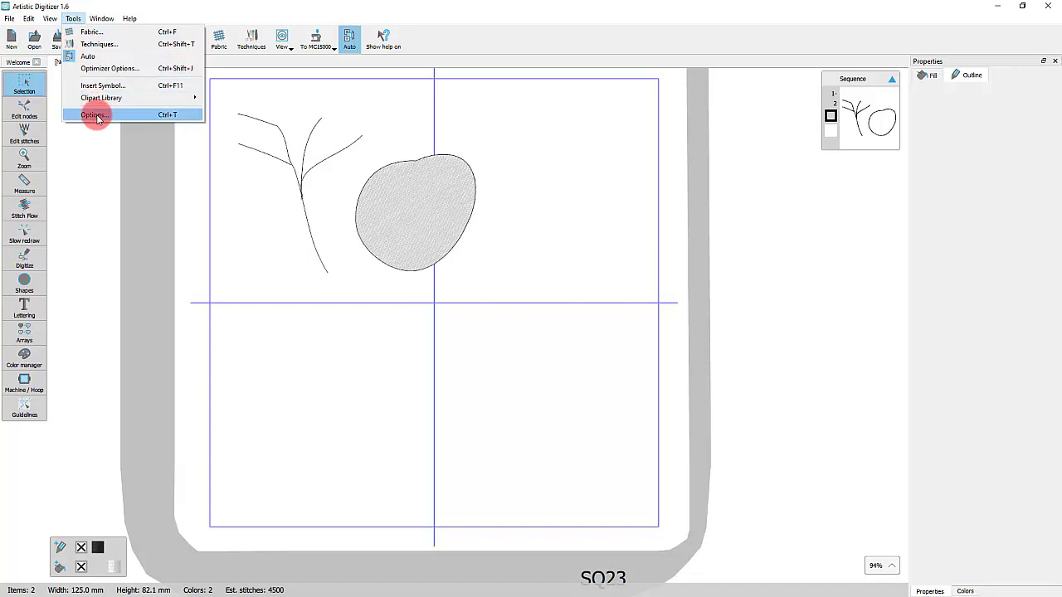
{"action": "left_click", "coordinate": [93, 115]}
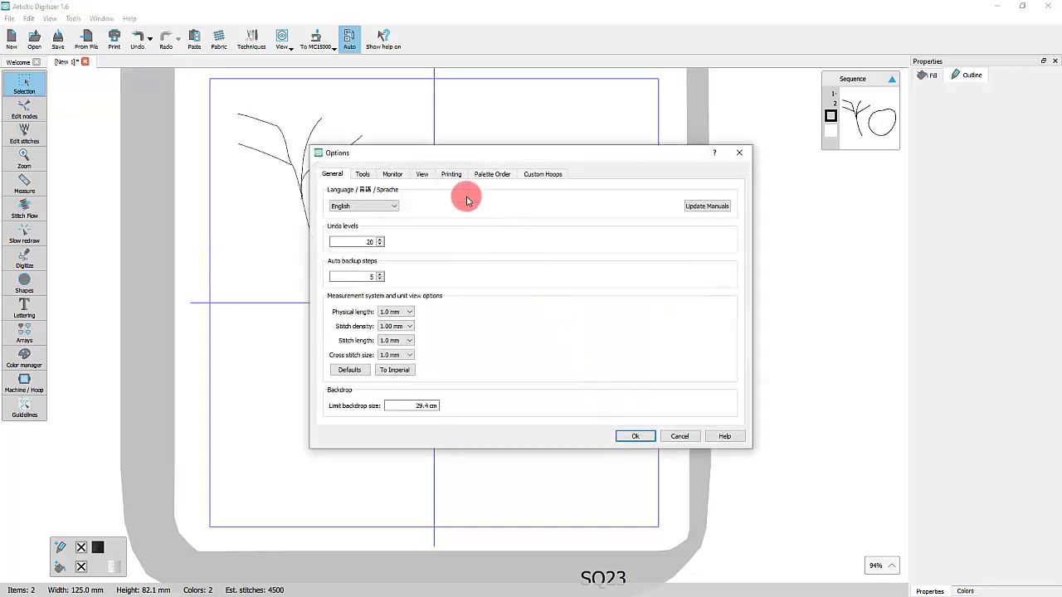
Step: Review the Digitizer tool modes under Tools settings and keep Context Menu selected
{"action": "left_click", "coordinate": [362, 174]}
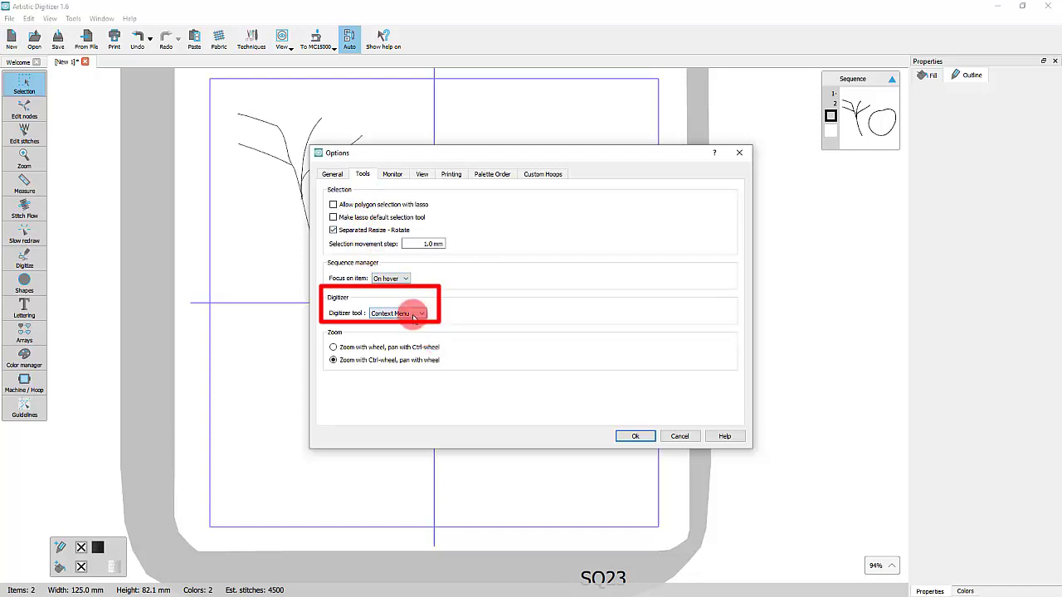
{"action": "left_click", "coordinate": [411, 311]}
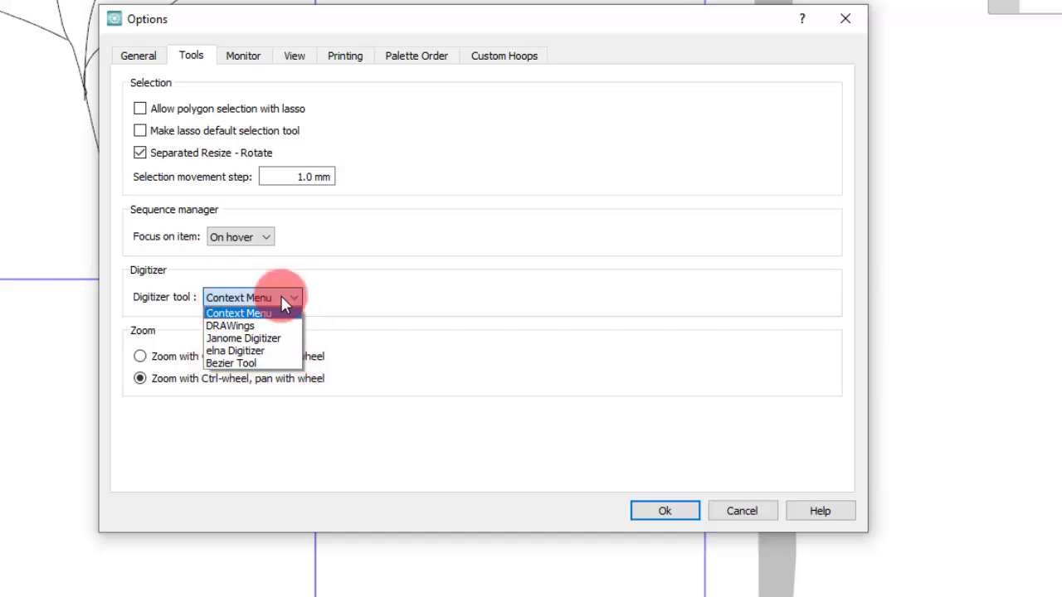
{"action": "left_click", "coordinate": [239, 312]}
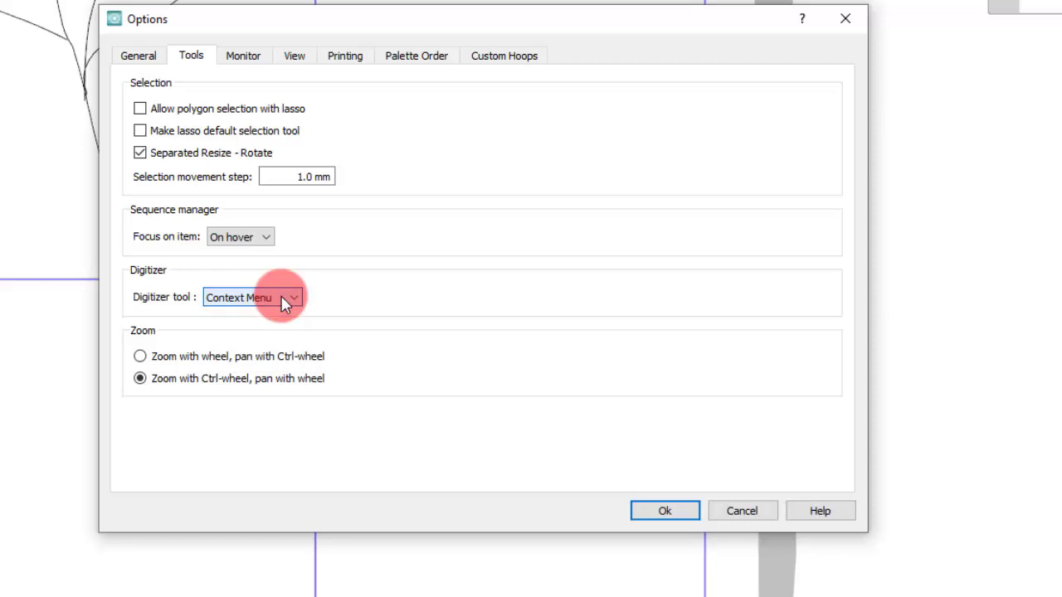